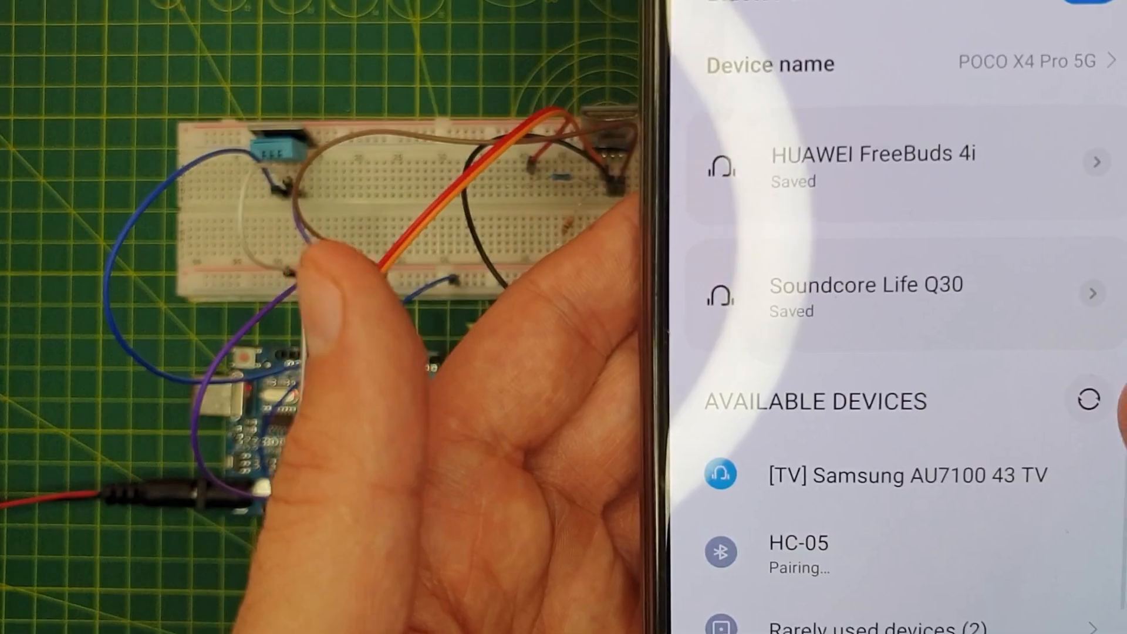
# Step: Choose HC-05 under Available devices to bring up its pairing PIN prompt
pyautogui.click(798, 553)
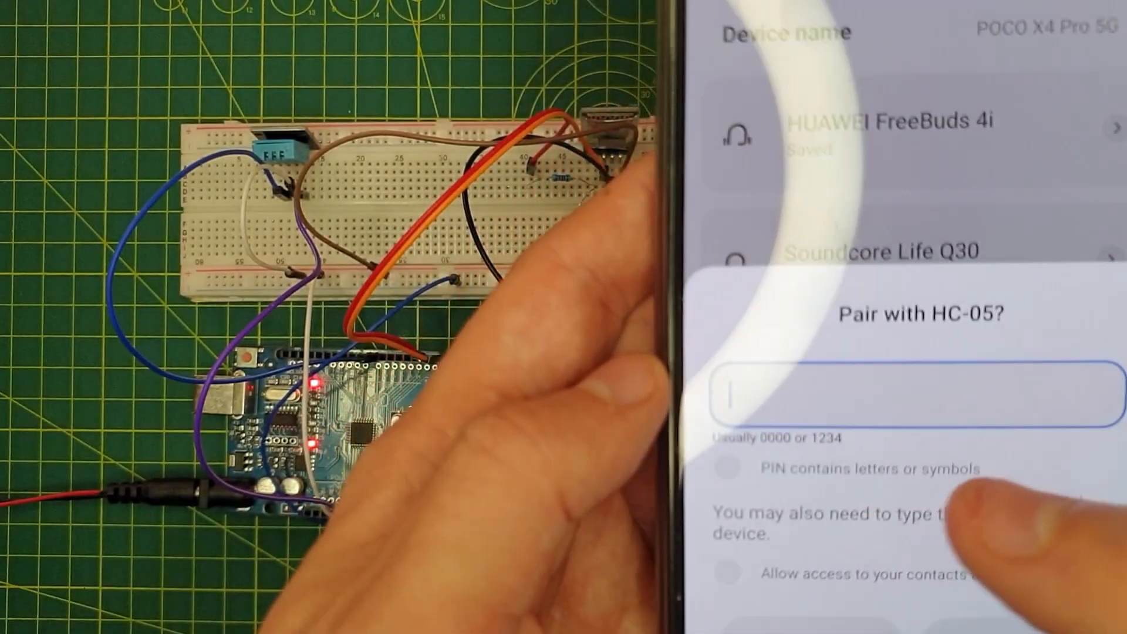